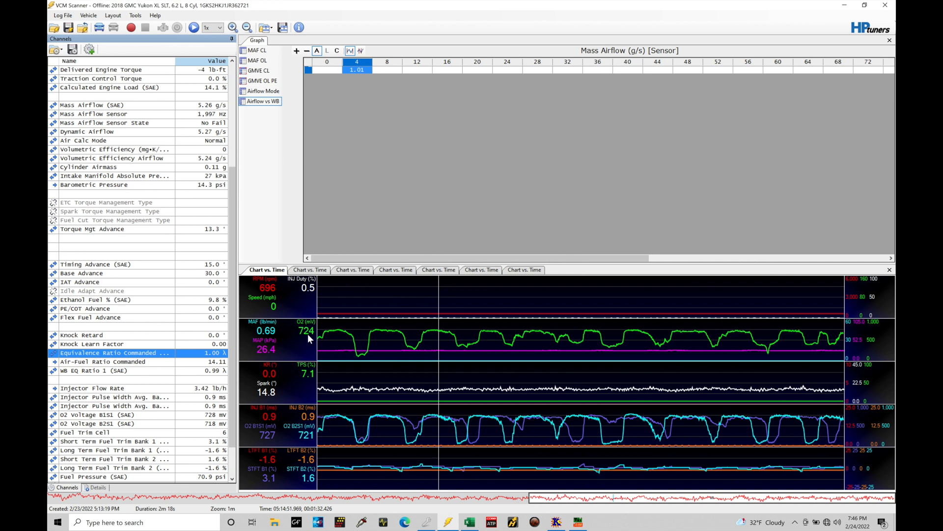
{"action": "mouse_move", "coordinate": [459, 376]}
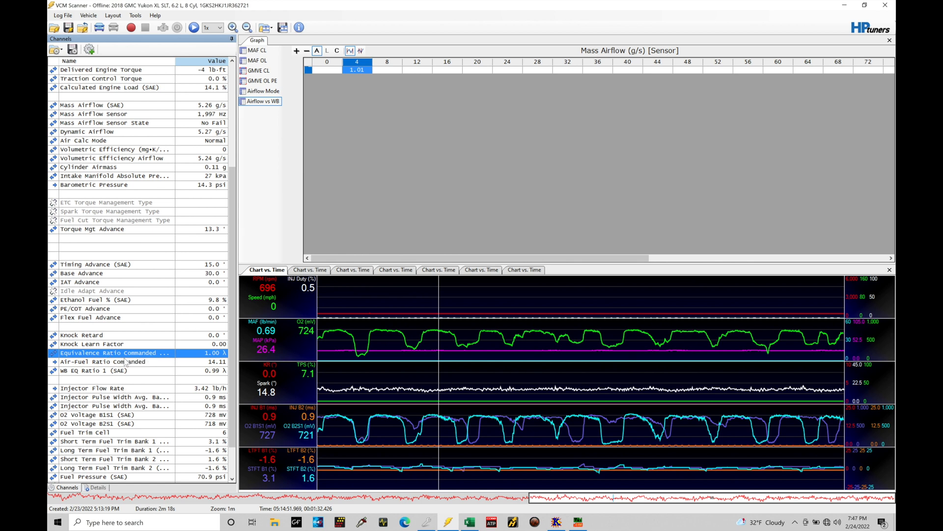
Select the Air-Fuel Ratio Commanded channel (14.11) after checking the WB EQ Ratio 1 wideband channel.
{"action": "left_click", "coordinate": [102, 361]}
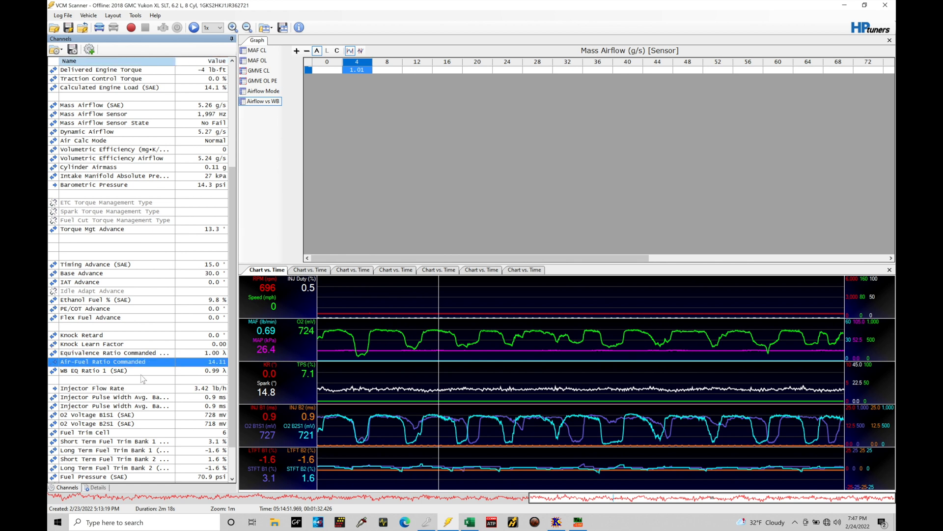
{"action": "left_click", "coordinate": [120, 370]}
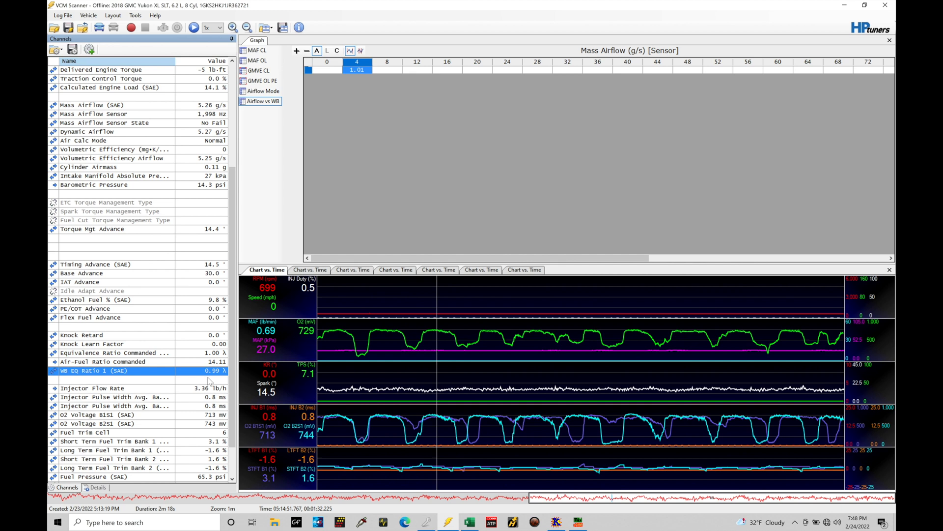
{"action": "mouse_move", "coordinate": [209, 380]}
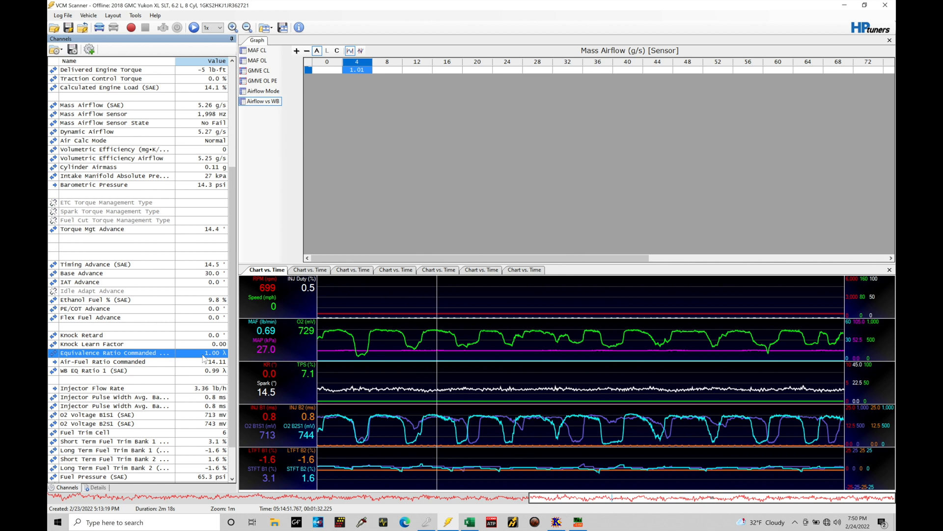
{"action": "left_click", "coordinate": [102, 361]}
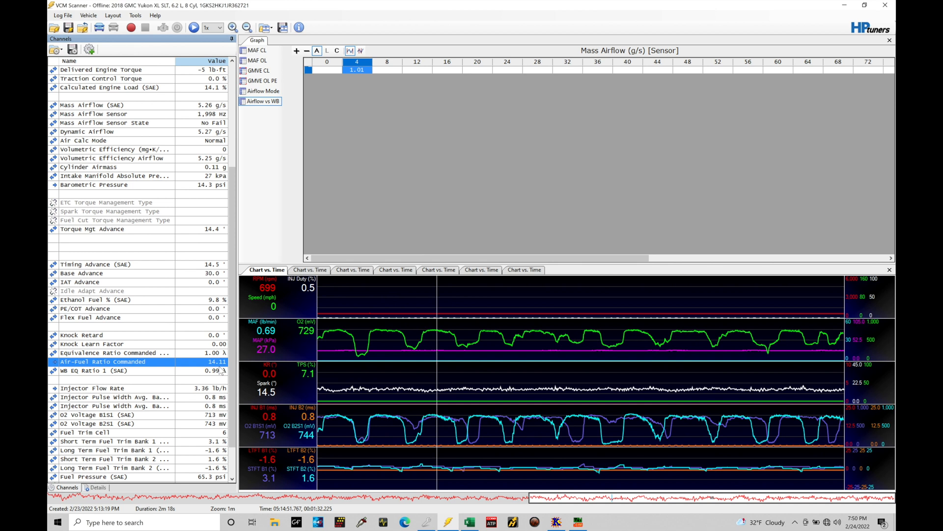
{"action": "mouse_move", "coordinate": [218, 371]}
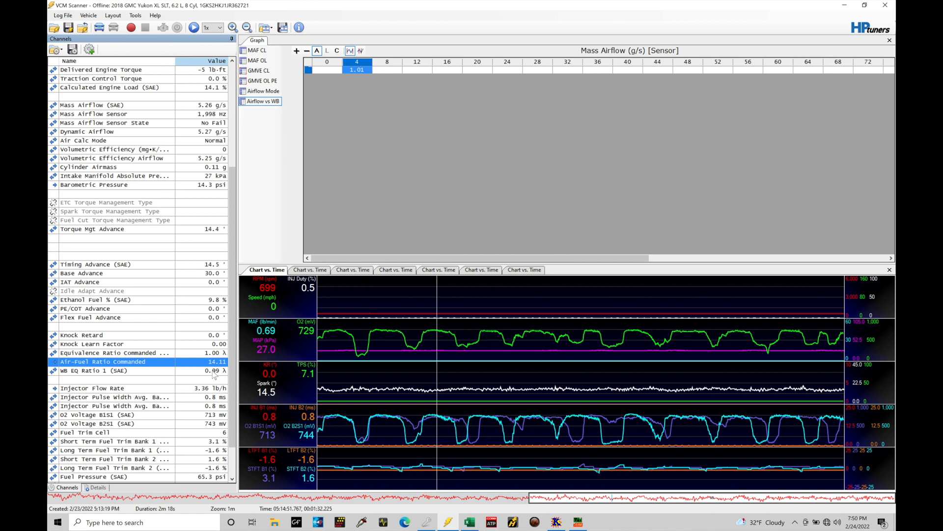